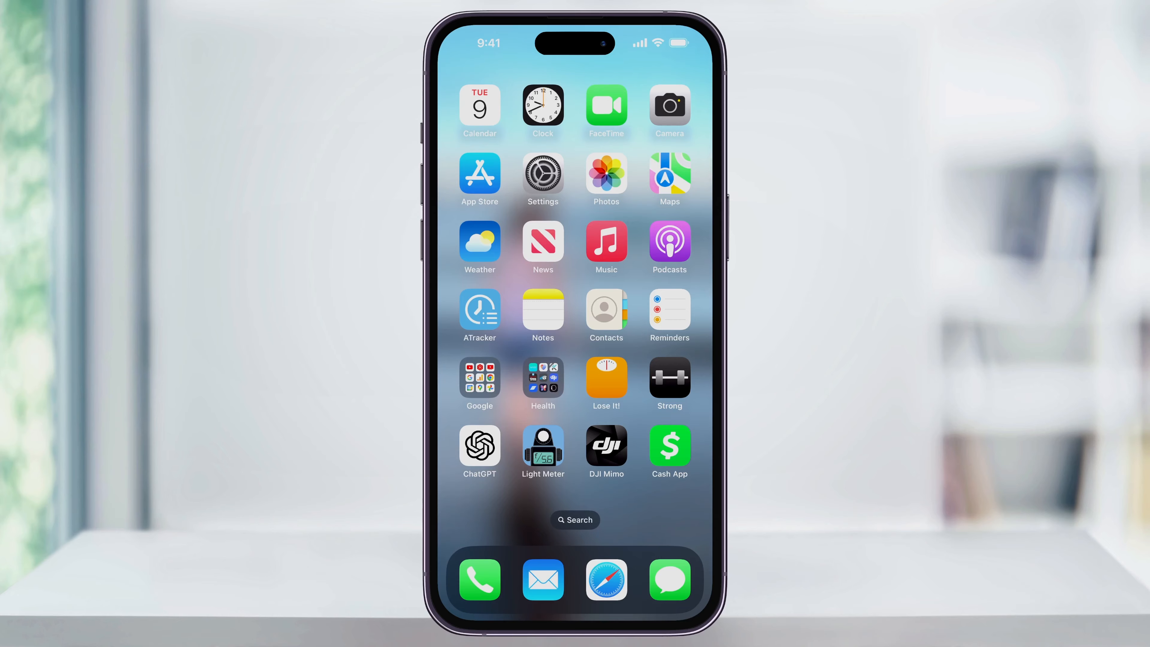
Launch Settings from the Home Screen.
{"action": "left_click", "coordinate": [542, 180]}
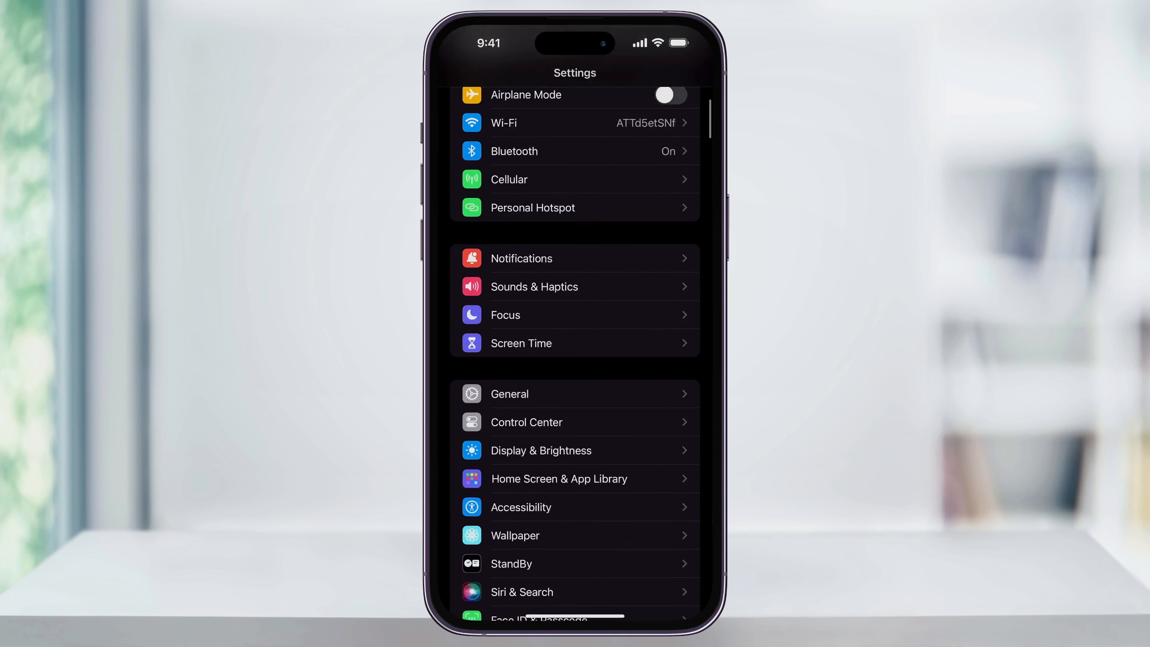
{"action": "scroll", "scroll_direction": "down", "scroll_amount": 3}
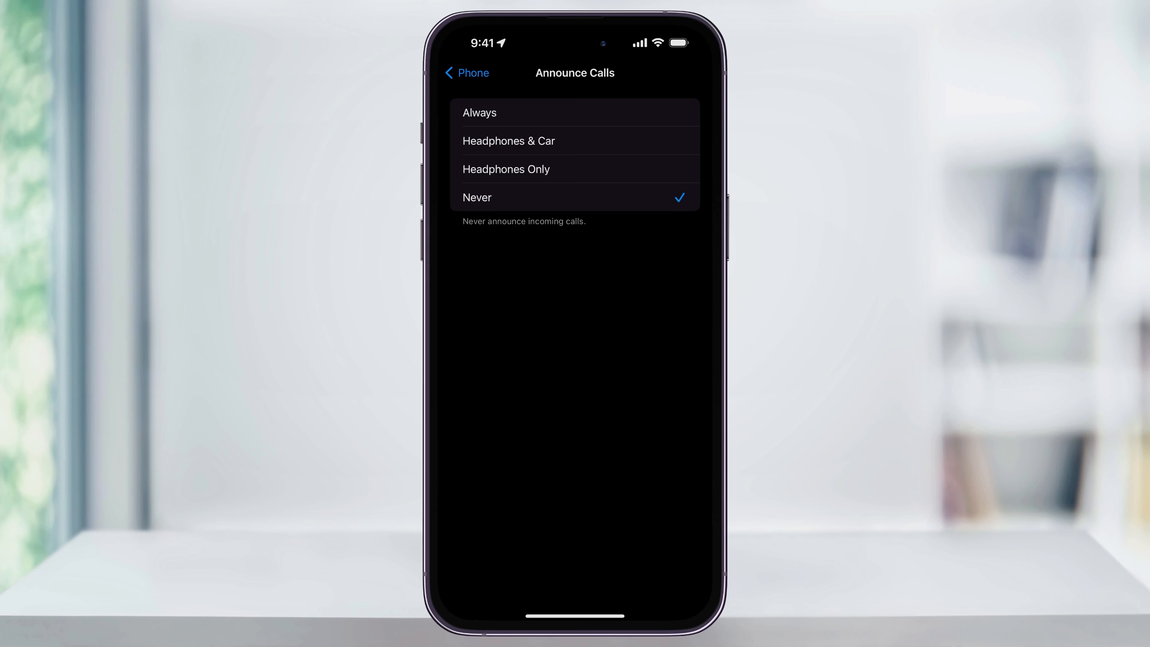
Set Announce Calls to Headphones & Car, passing through Headphones Only.
{"action": "left_click", "coordinate": [506, 169]}
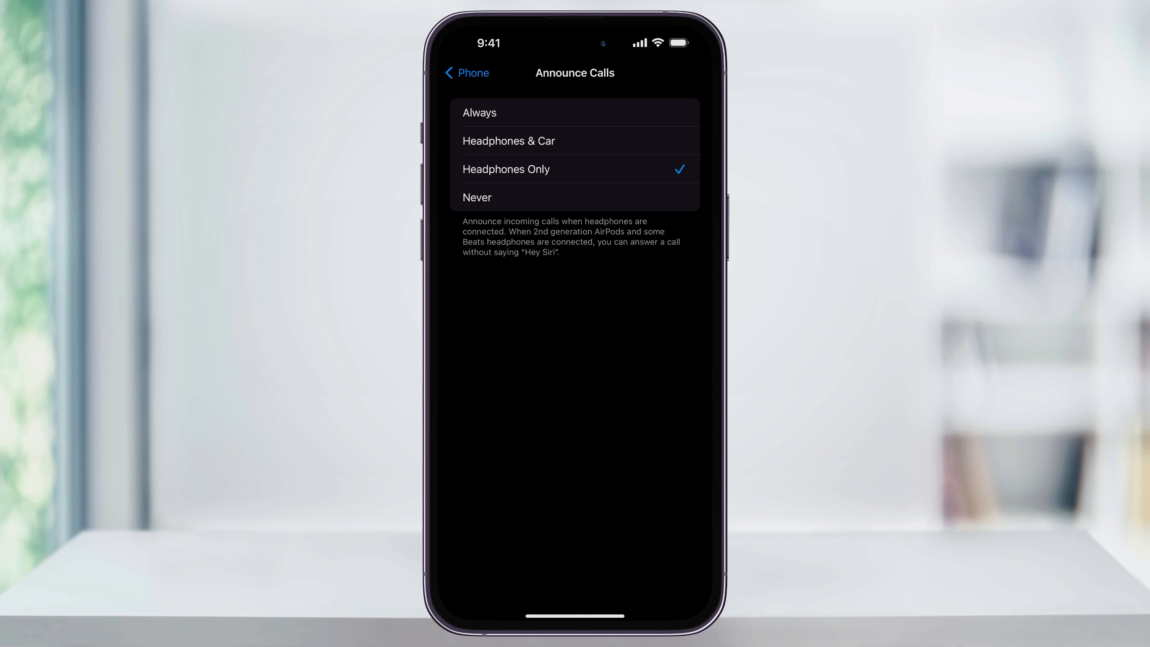
{"action": "left_click", "coordinate": [509, 141]}
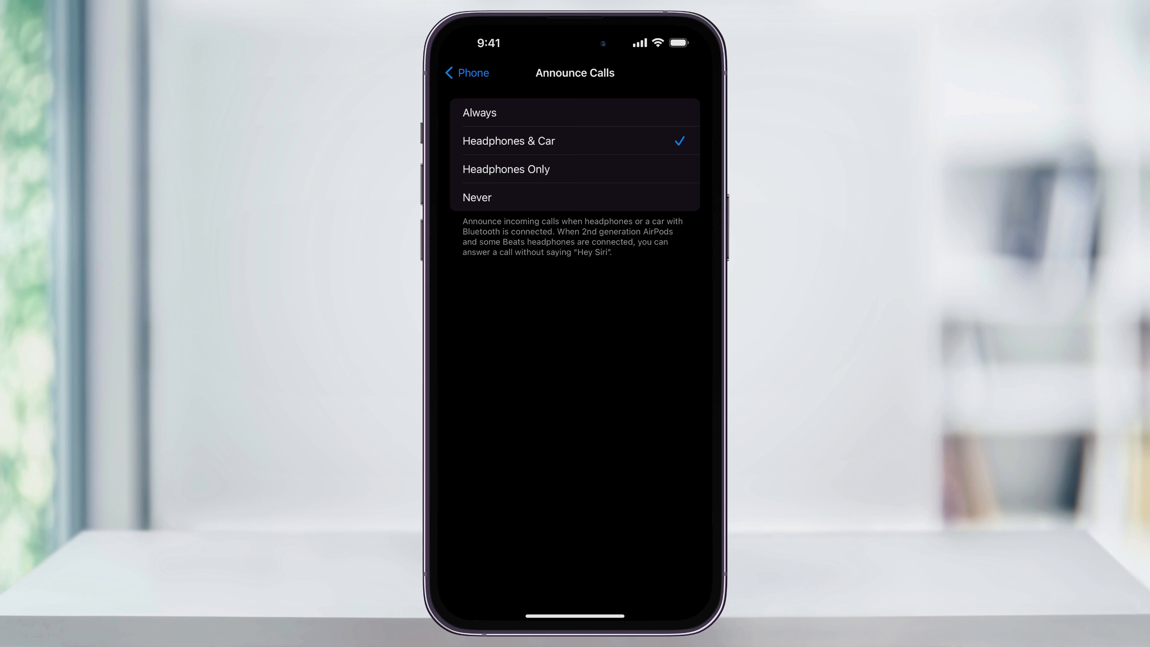